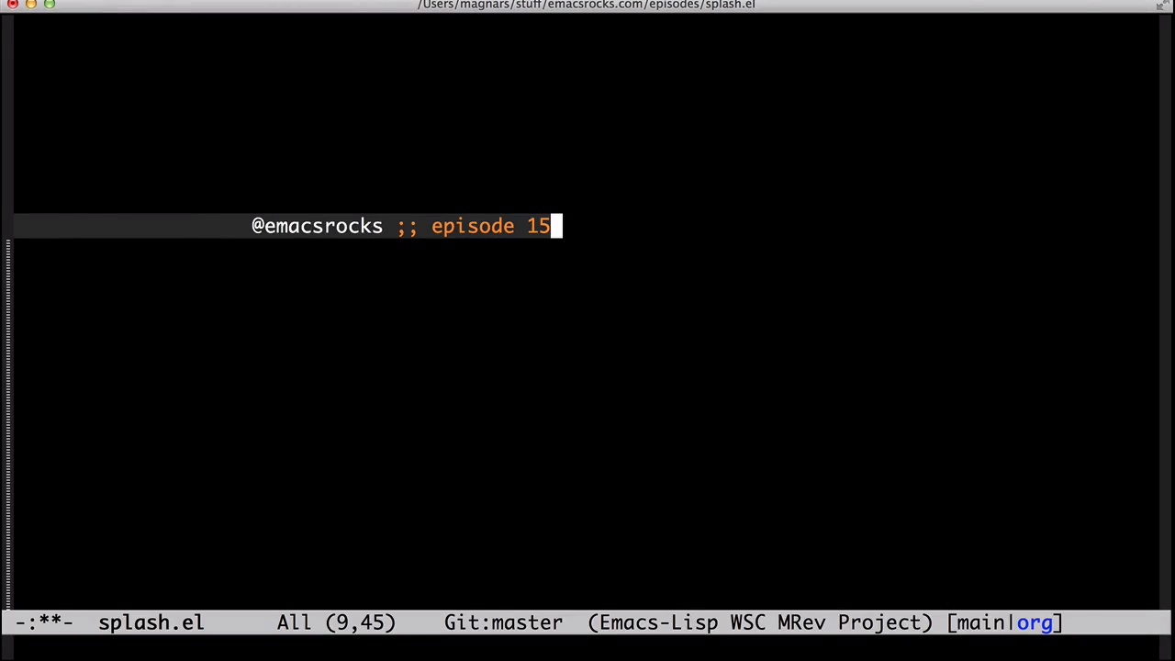
Open a fresh empty scratch buffer in place of the splash file.
key(C-c b)
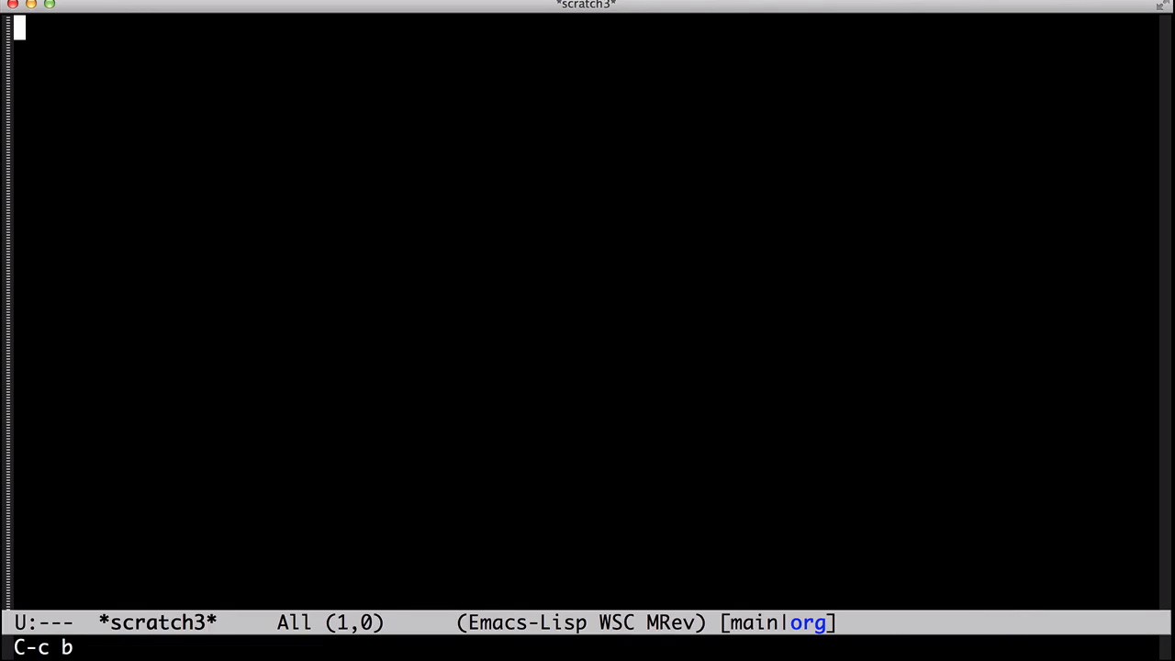
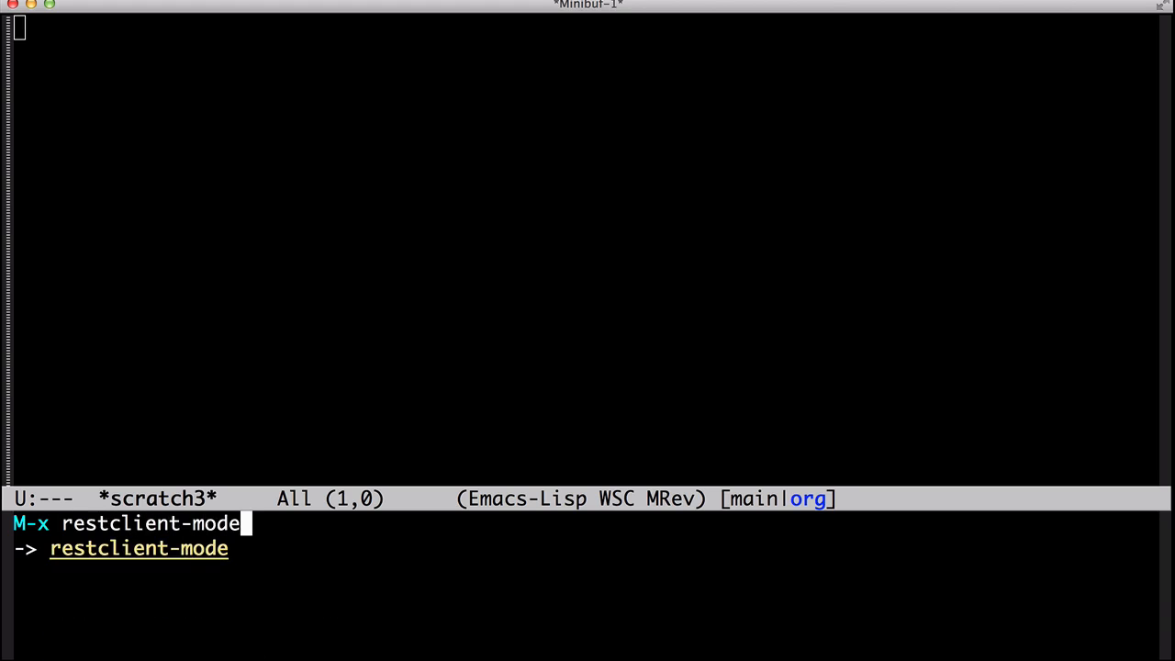
Switch the buffer into REST Client mode via M-x restclient-mode.
key(Return)
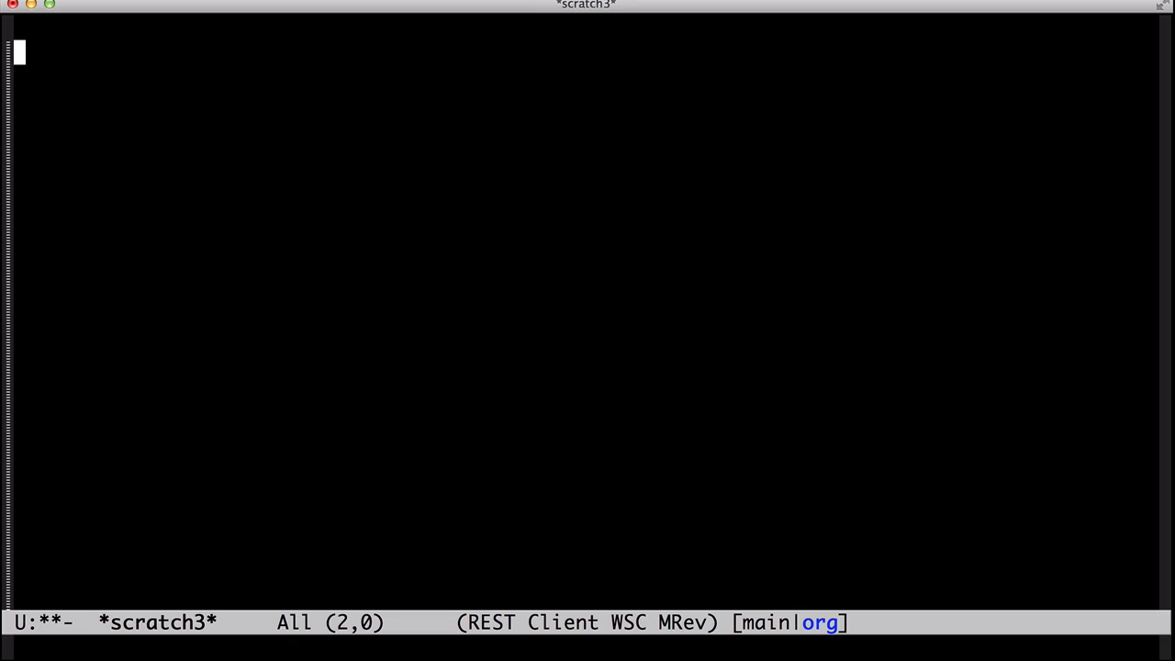
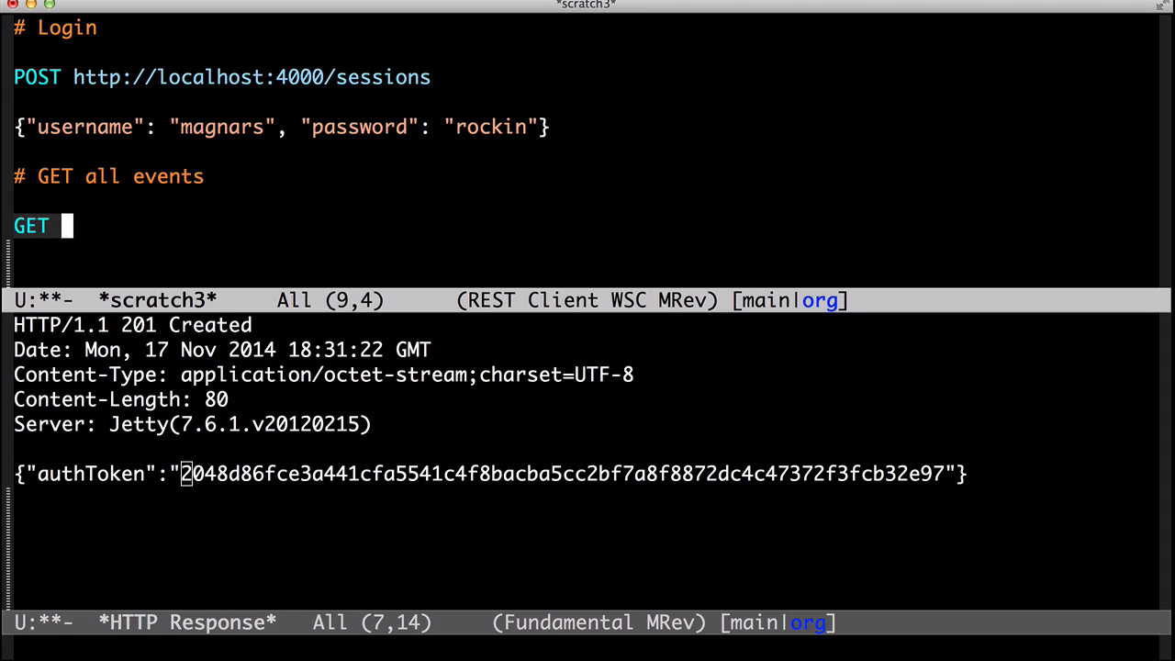
key(ctrl+space)
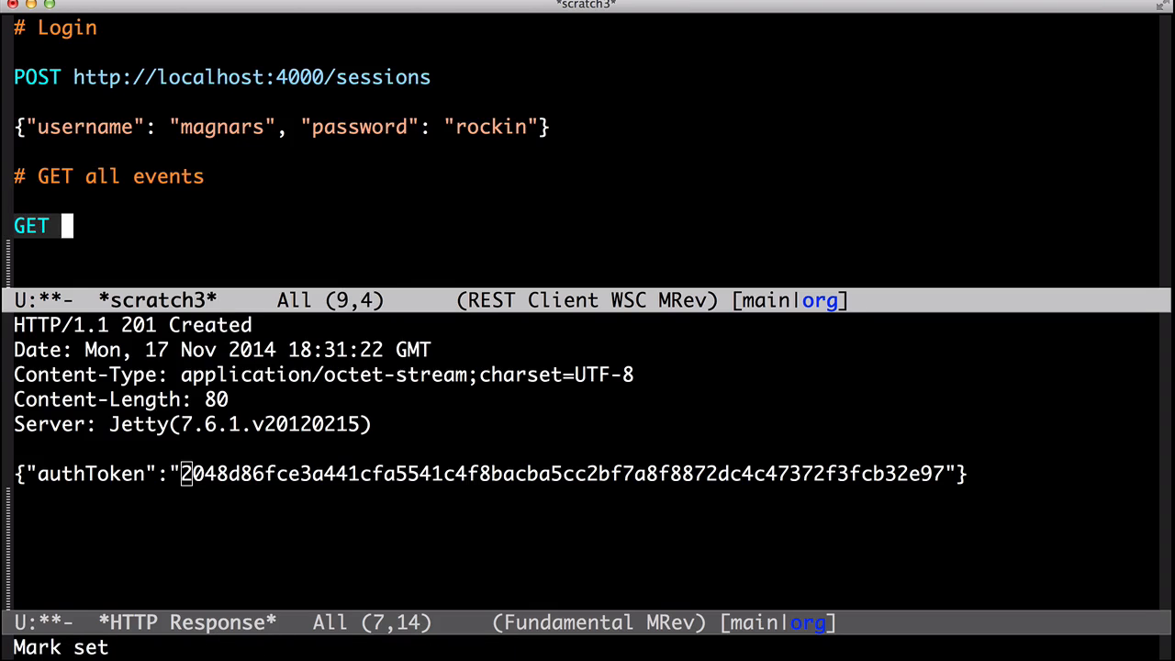
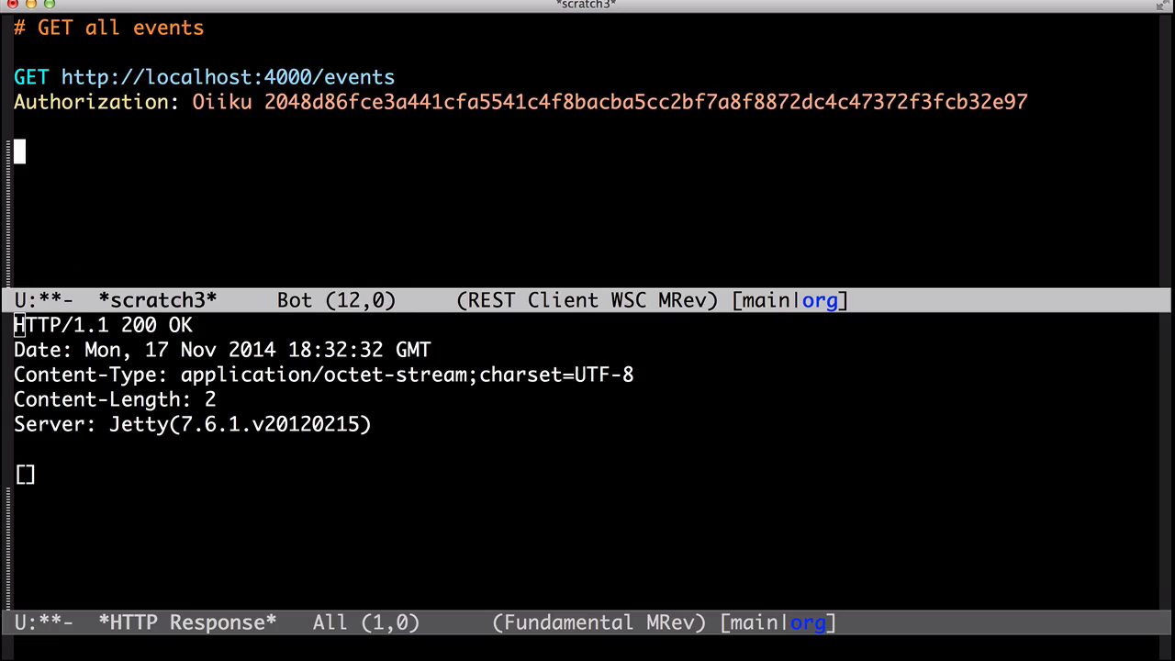
Add an 'Authorization: Oiiku <token>' header to the events request and begin a '# Create a new event' section.
text(# Create a new event)
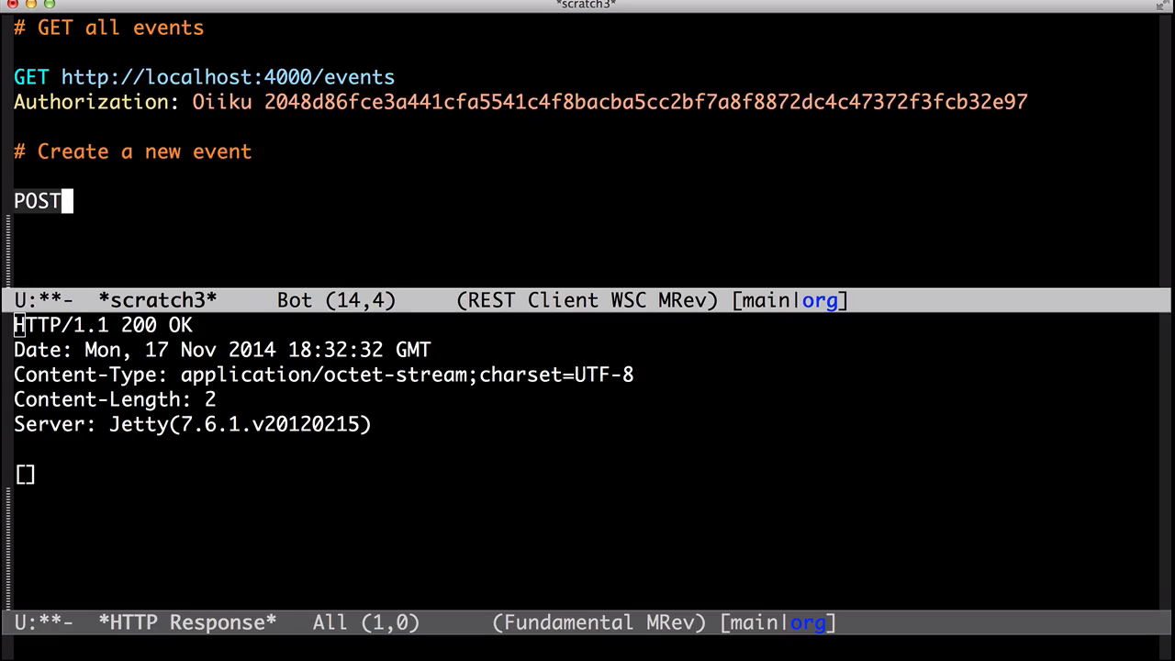
text(http://localhost:4000/events)
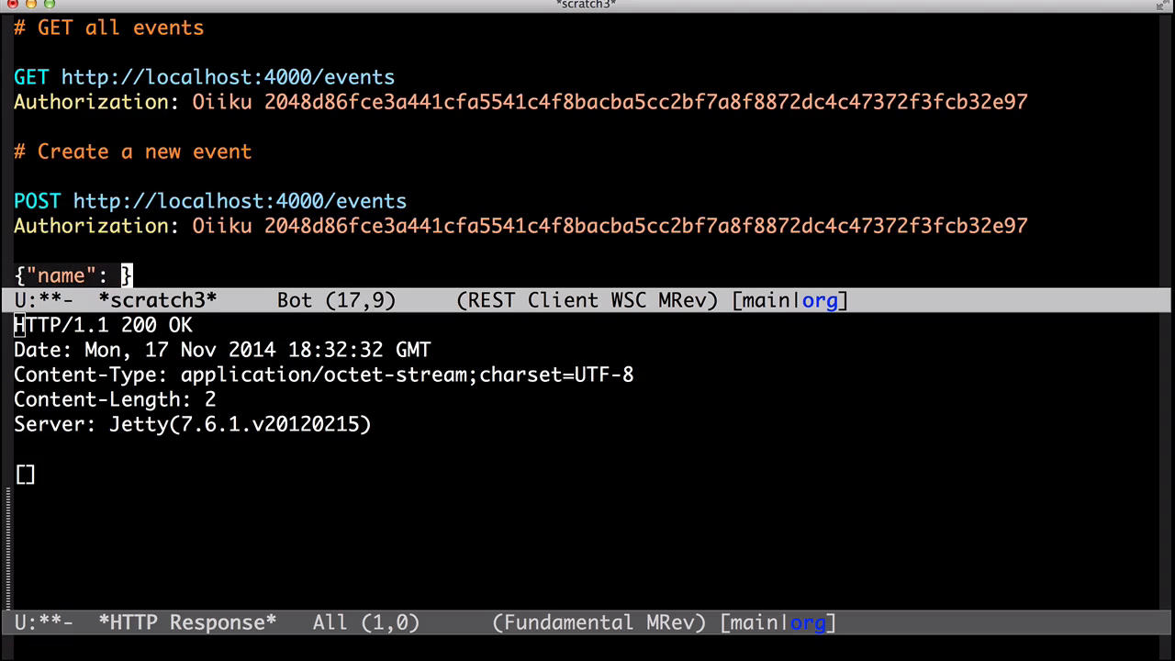
text(")
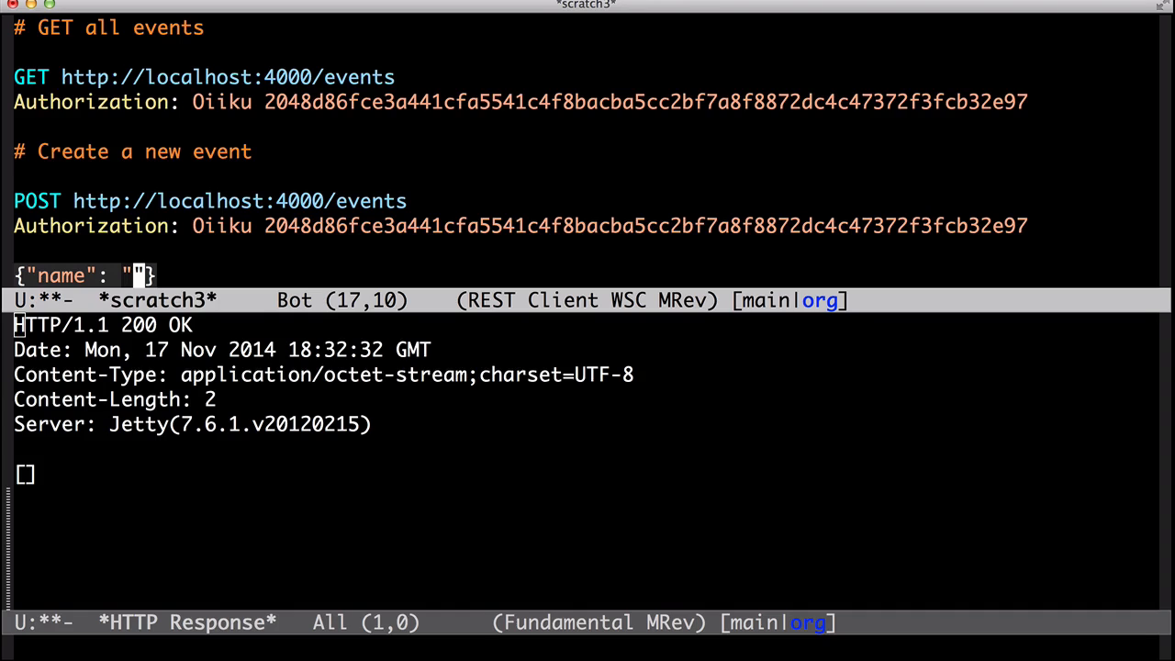
text(Emacs)
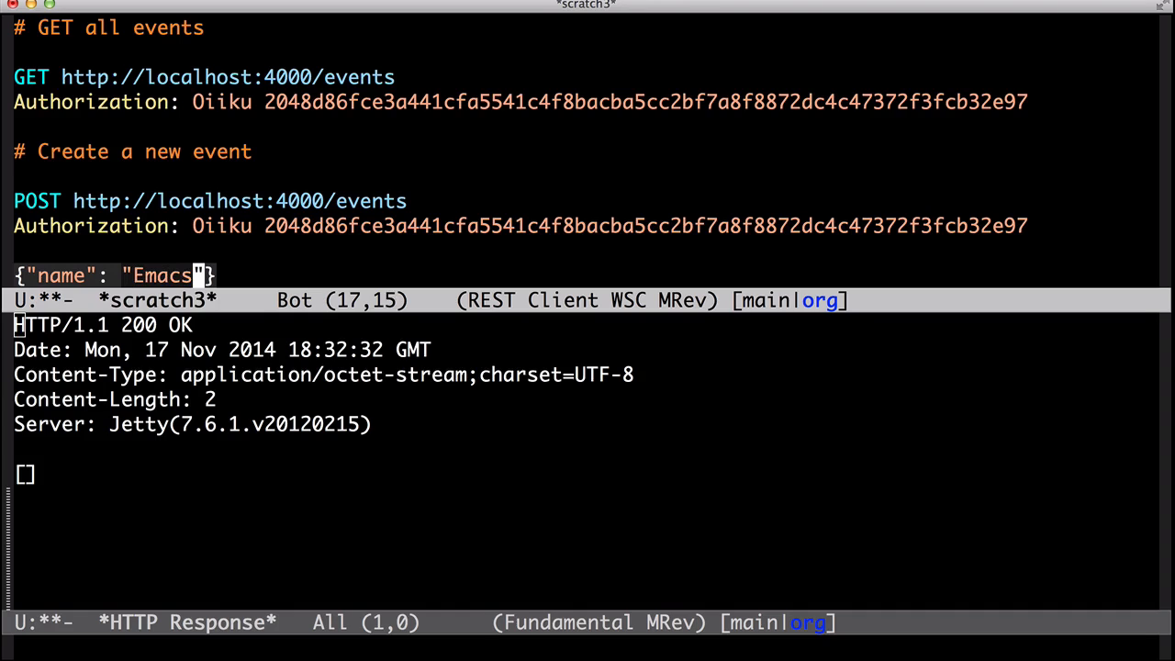
text(Meetup)
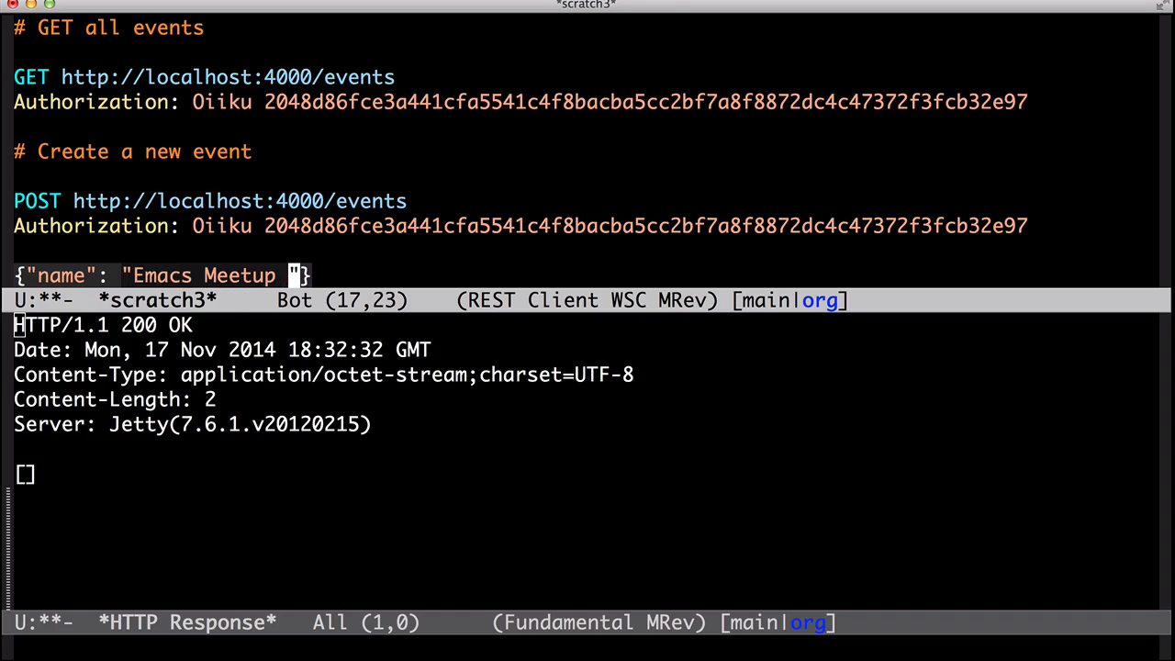
text(London)
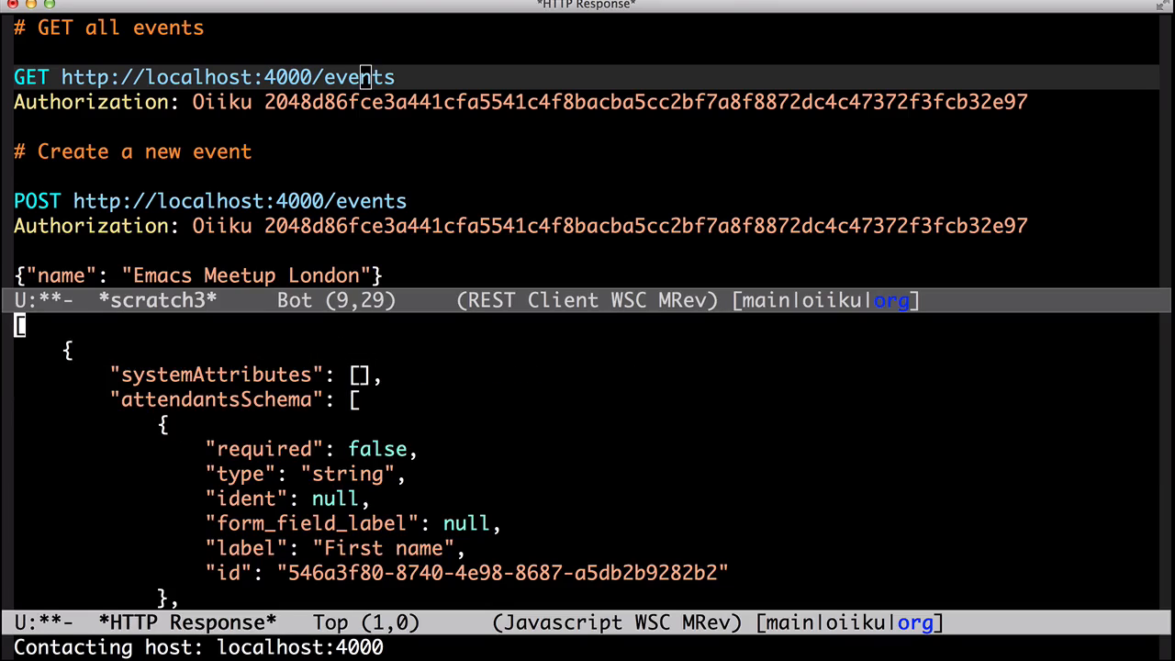
Scroll through the formatted JSON response for the created Emacs Meetup London event.
scroll(down, 3)
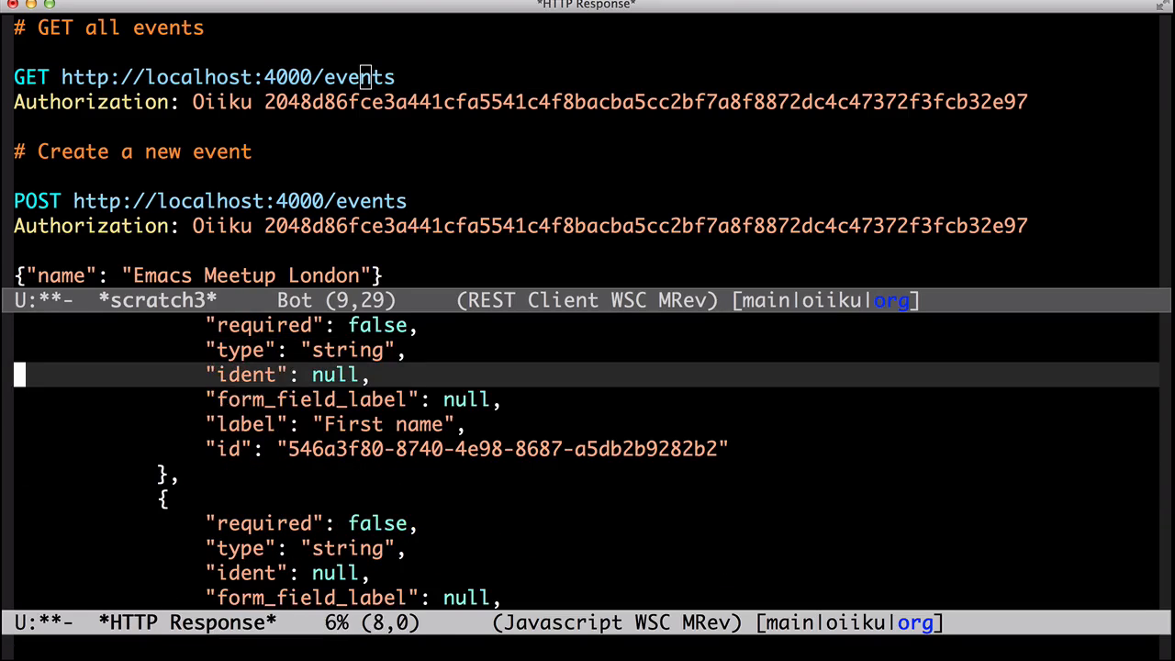
scroll(down, 3)
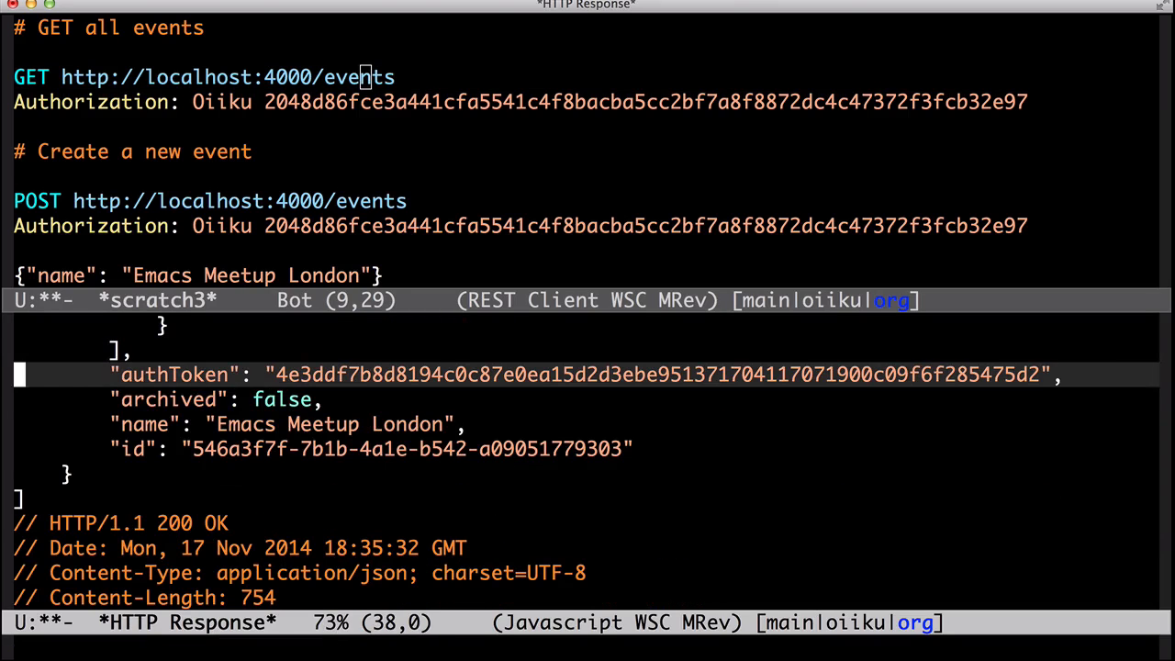
scroll(down, 3)
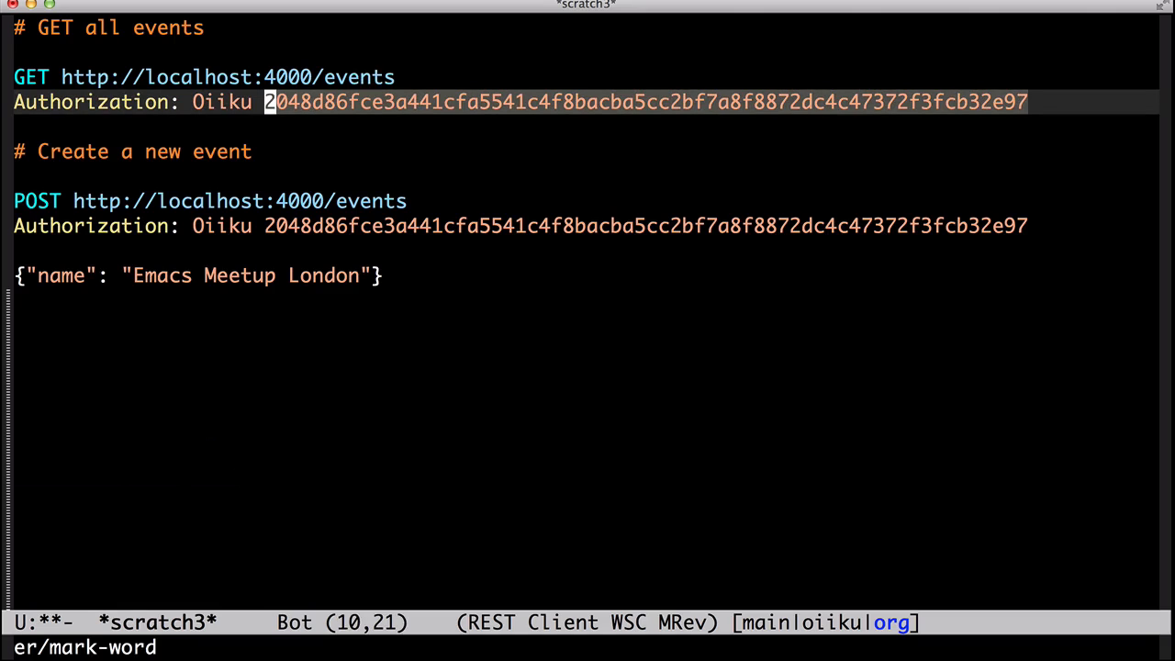
text(:auth-token)
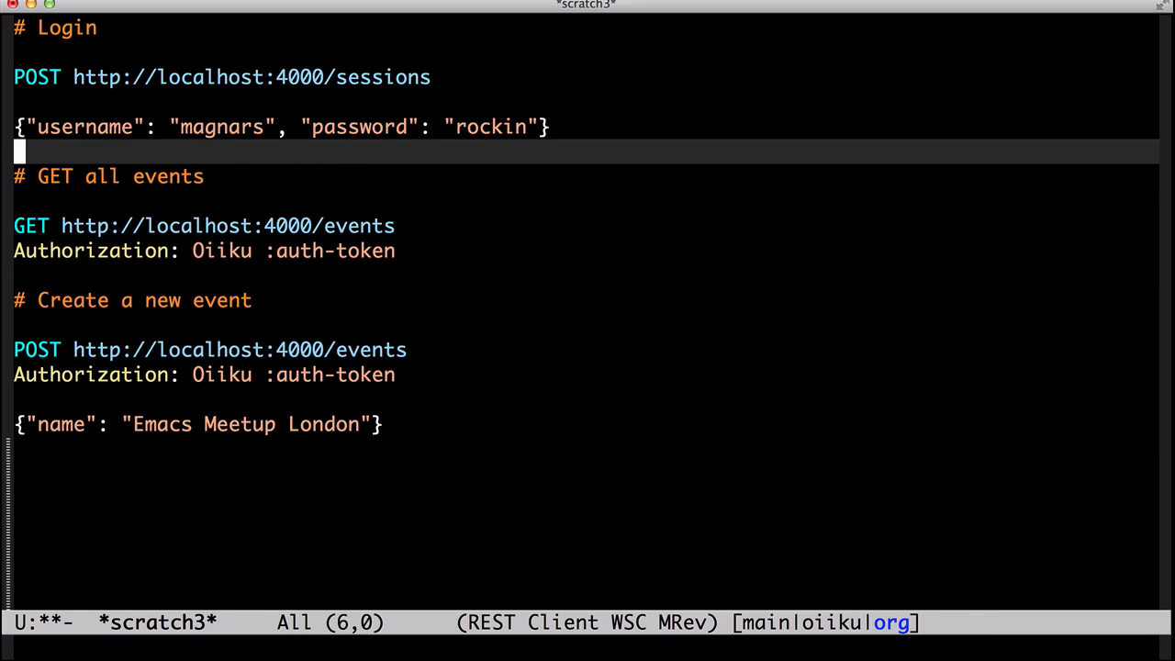
text(:auth-token)
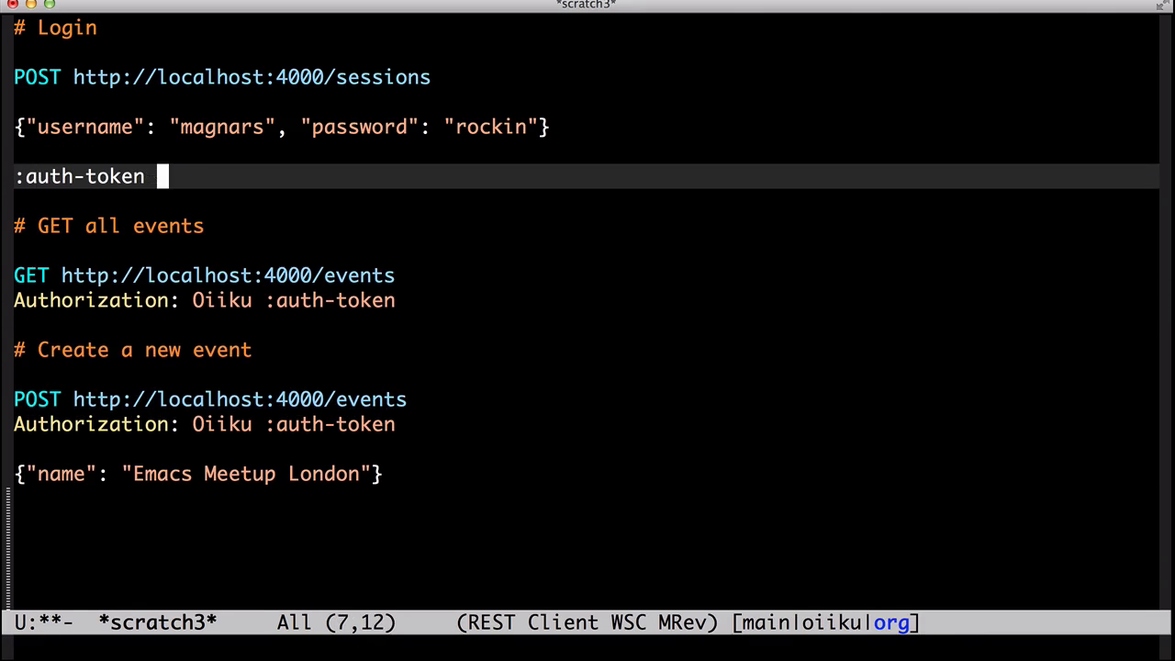
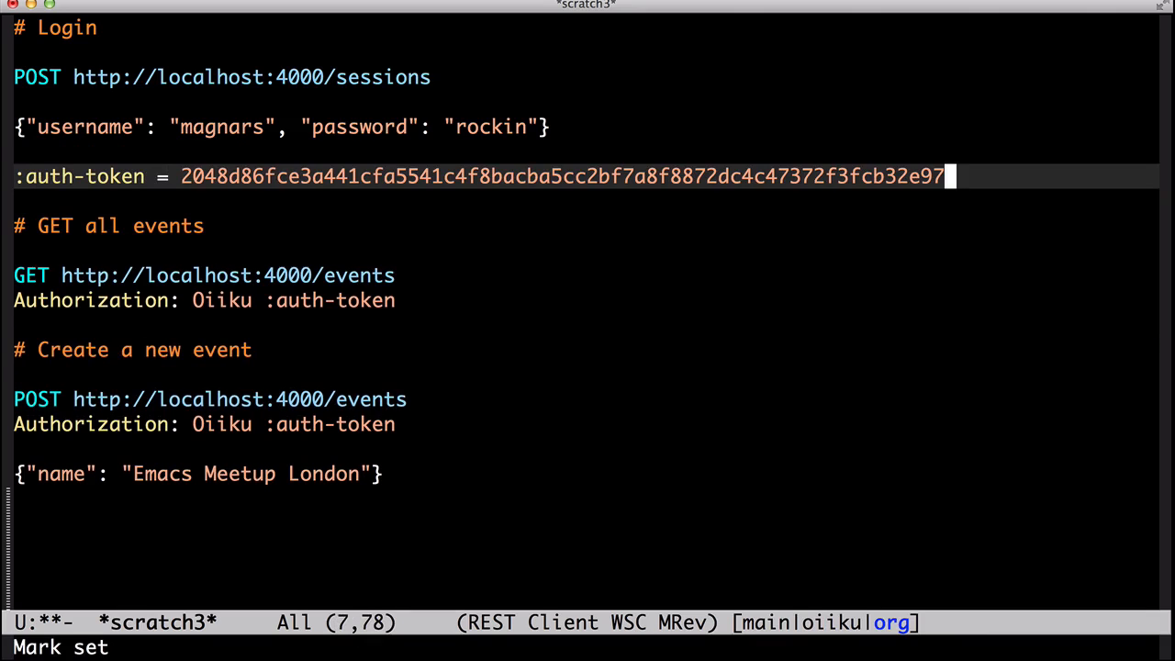